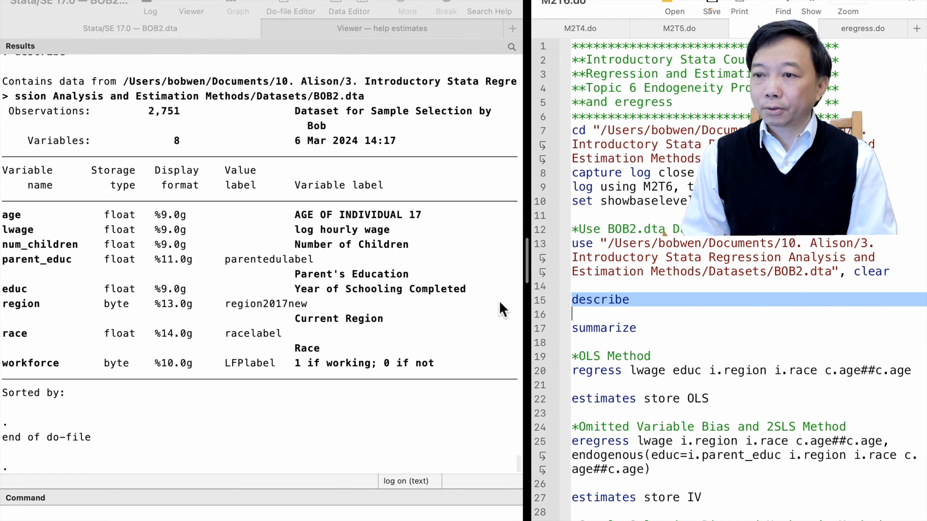
{"action": "mouse_move", "coordinate": [491, 440]}
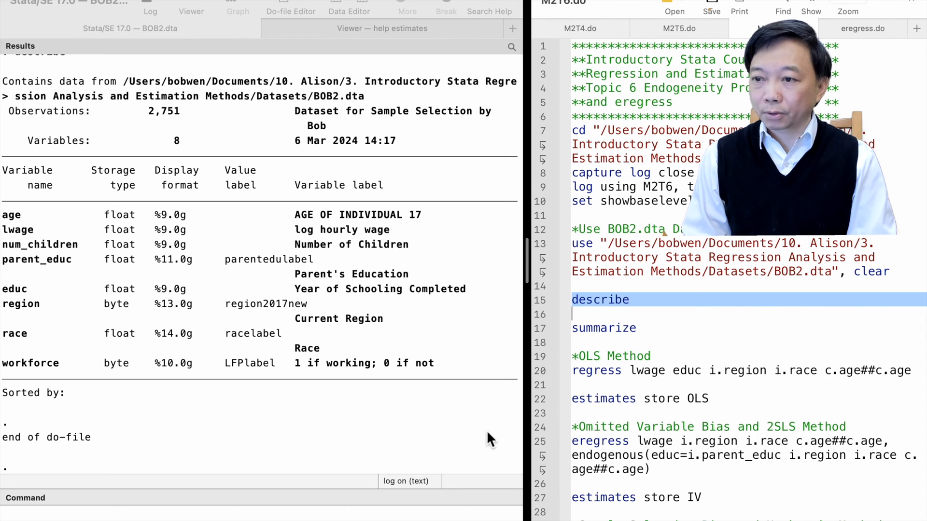
{"action": "mouse_move", "coordinate": [543, 340]}
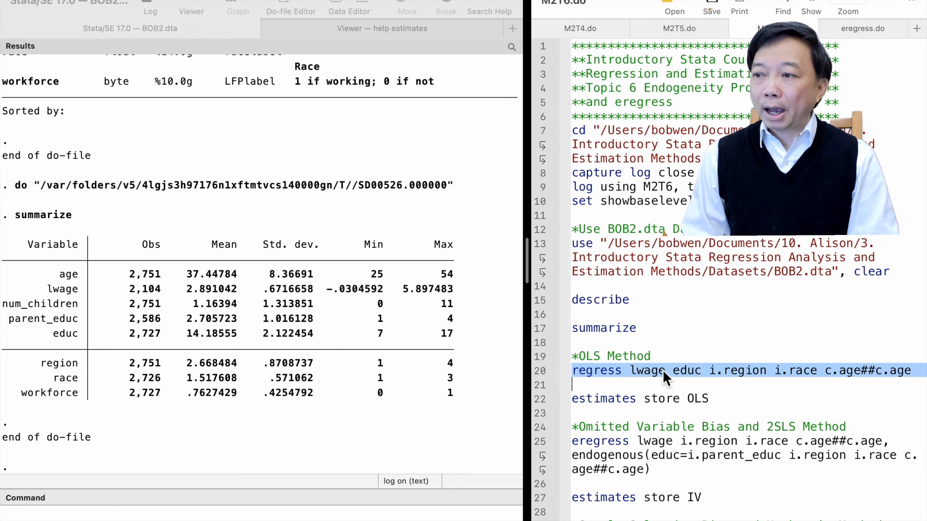
{"action": "mouse_move", "coordinate": [677, 381]}
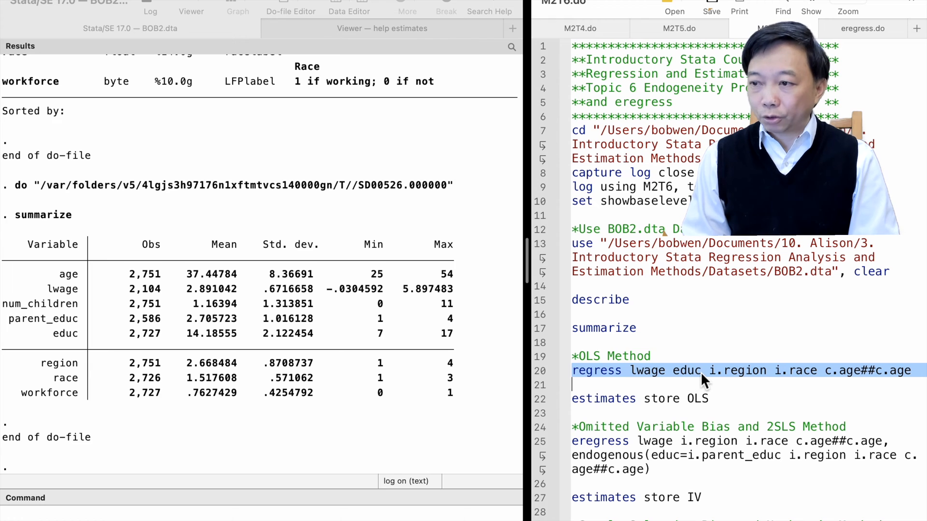
{"action": "mouse_move", "coordinate": [905, 384]}
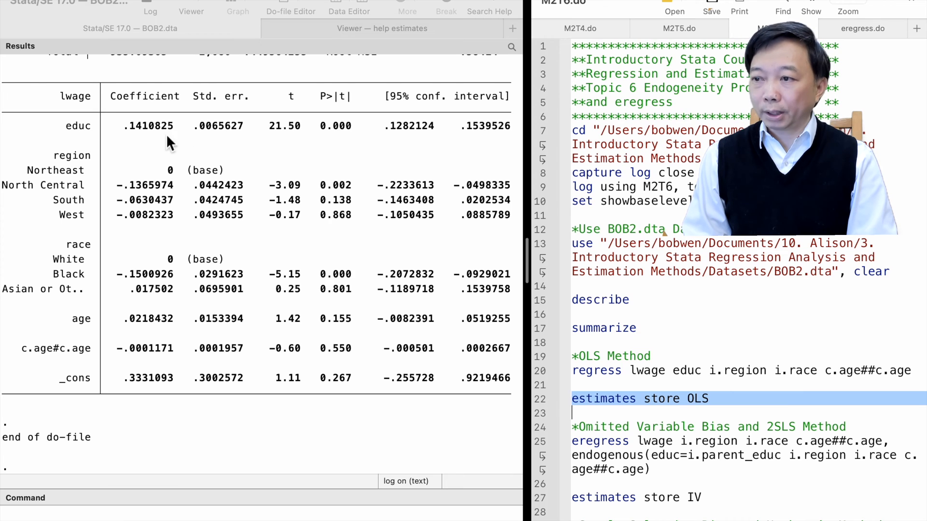
{"action": "mouse_move", "coordinate": [354, 141]}
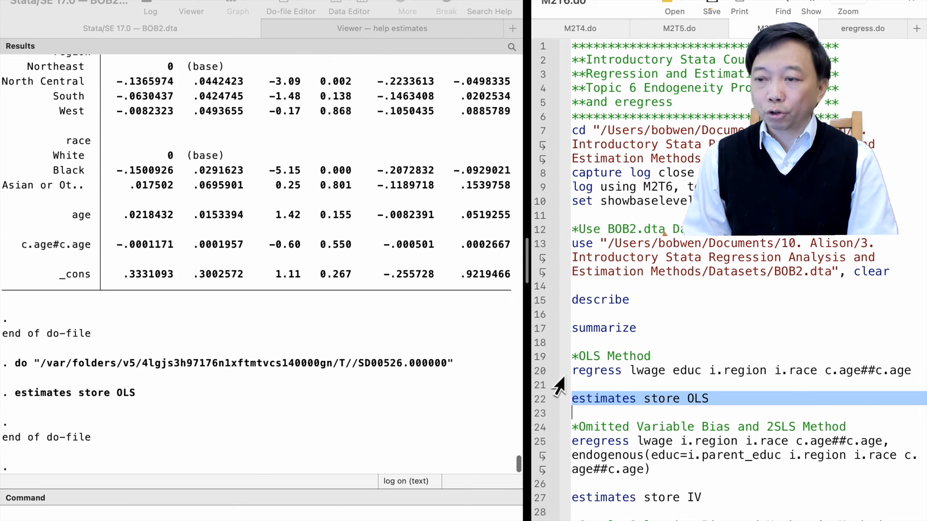
{"action": "scroll", "scroll_direction": "down", "scroll_amount": 3}
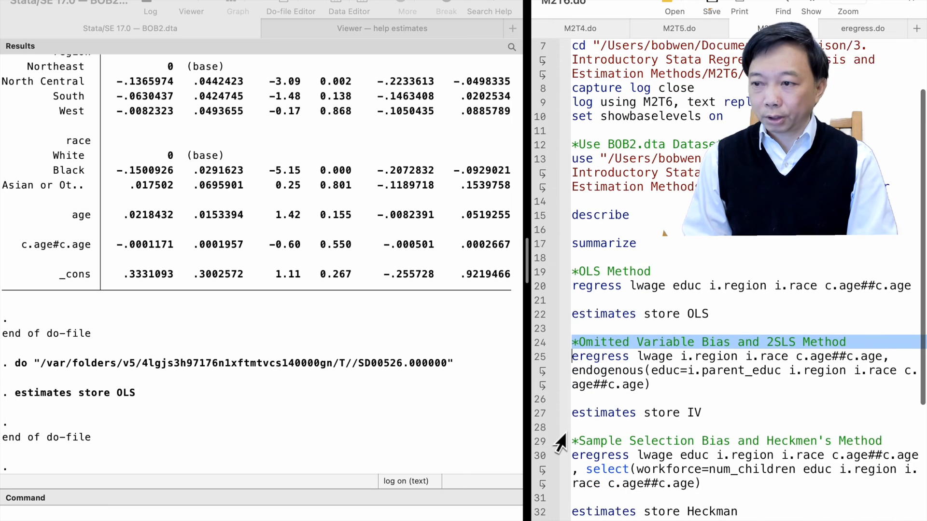
{"action": "scroll", "scroll_direction": "up", "scroll_amount": 3}
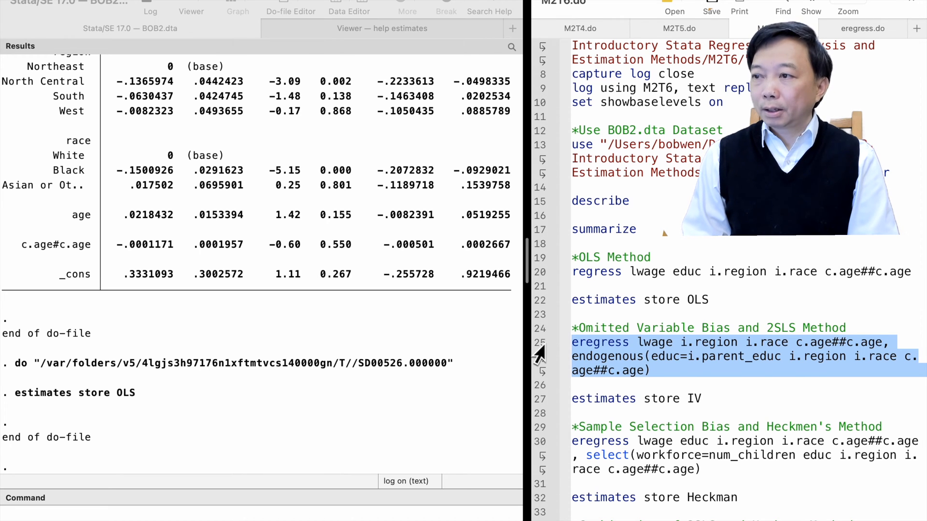
{"action": "mouse_move", "coordinate": [624, 348]}
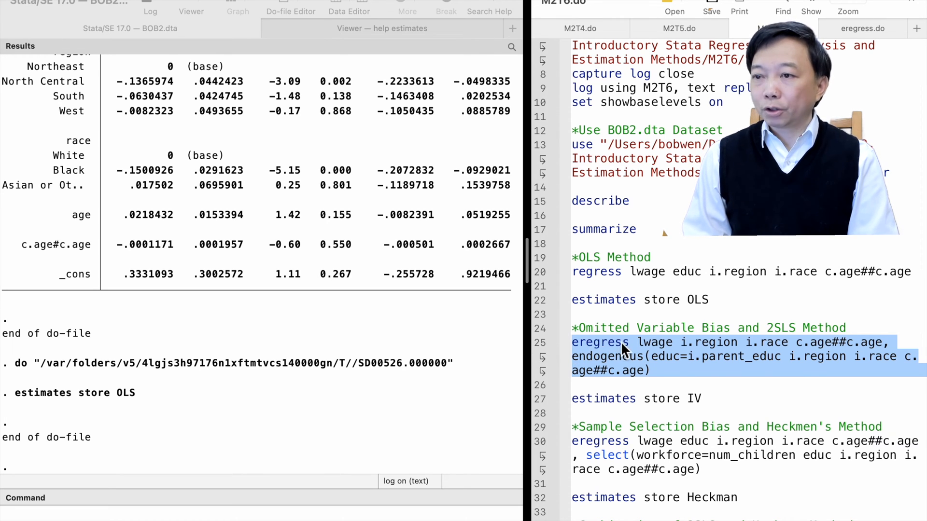
{"action": "mouse_move", "coordinate": [804, 353]}
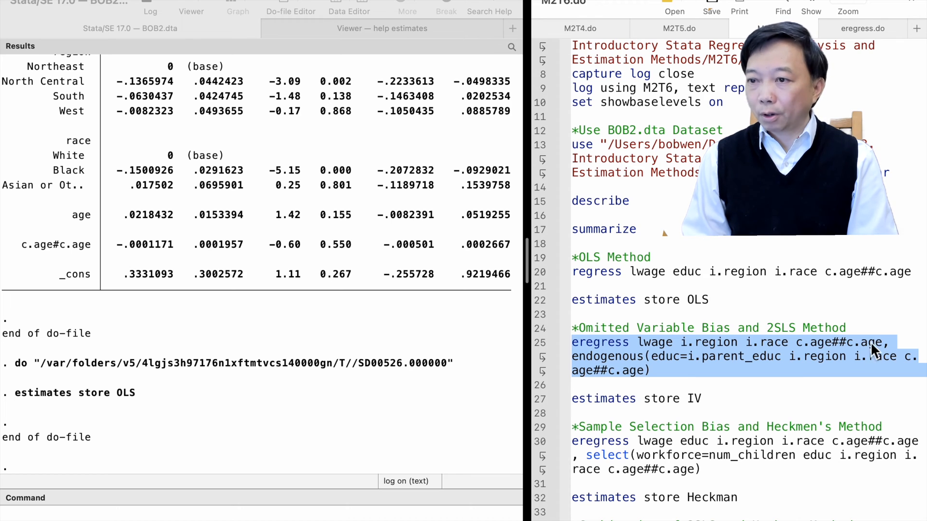
{"action": "mouse_move", "coordinate": [688, 367]}
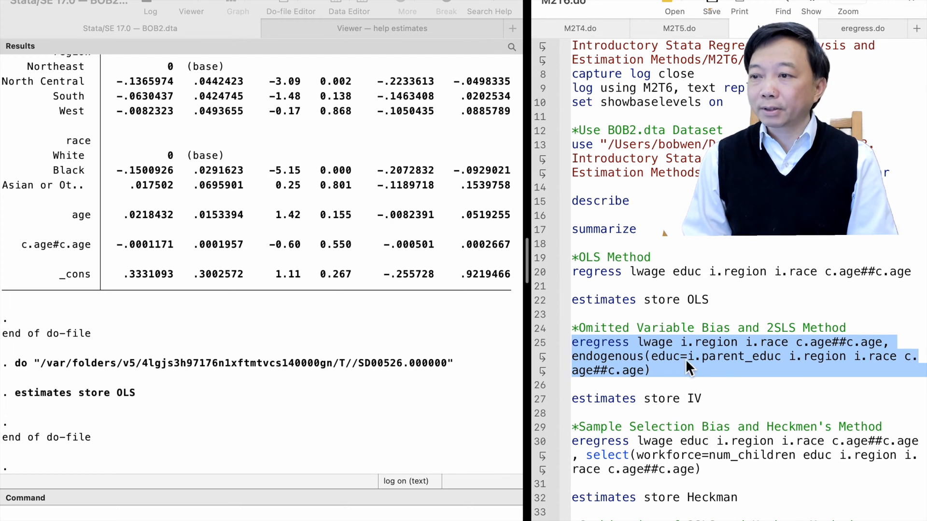
{"action": "mouse_move", "coordinate": [718, 367]}
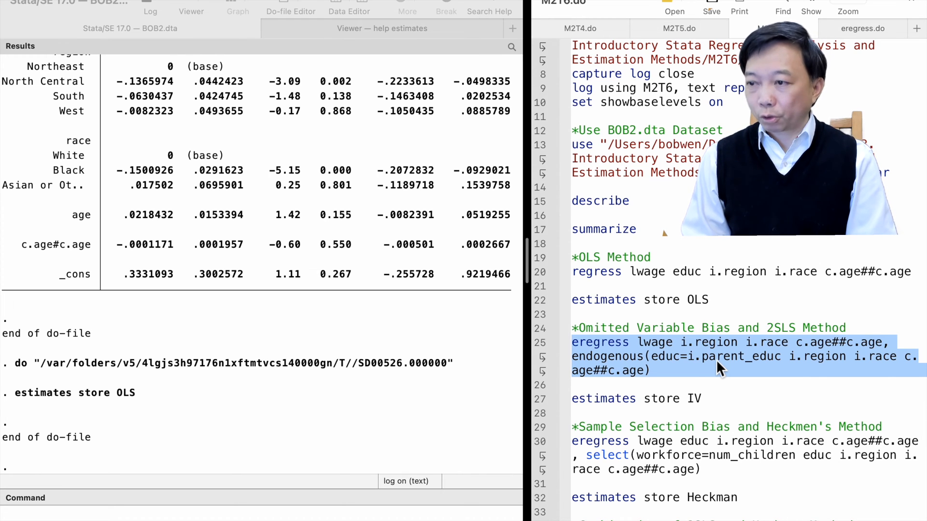
{"action": "mouse_move", "coordinate": [861, 369]}
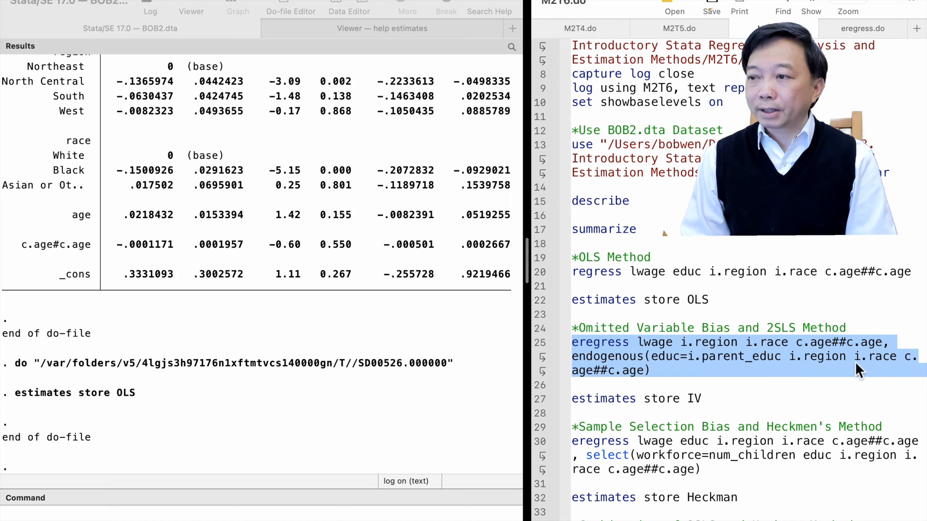
{"action": "mouse_move", "coordinate": [727, 367]}
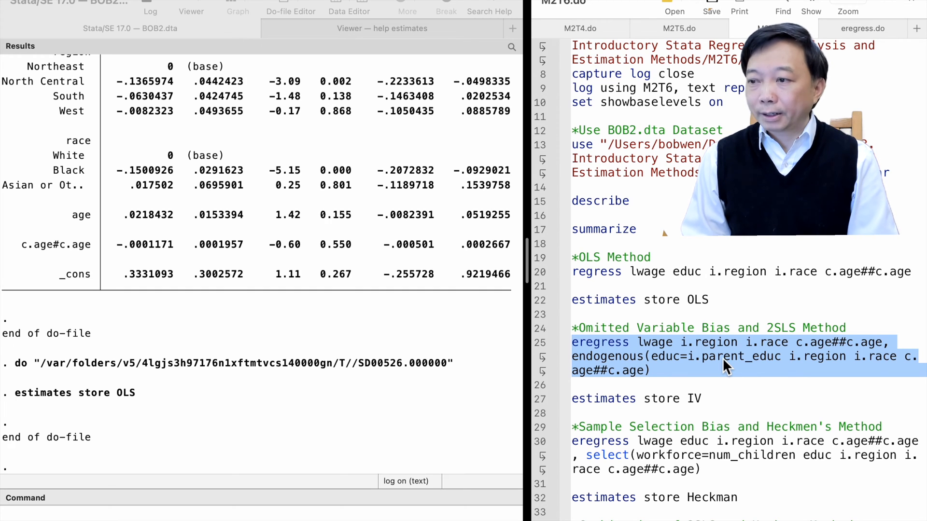
{"action": "mouse_move", "coordinate": [705, 366]}
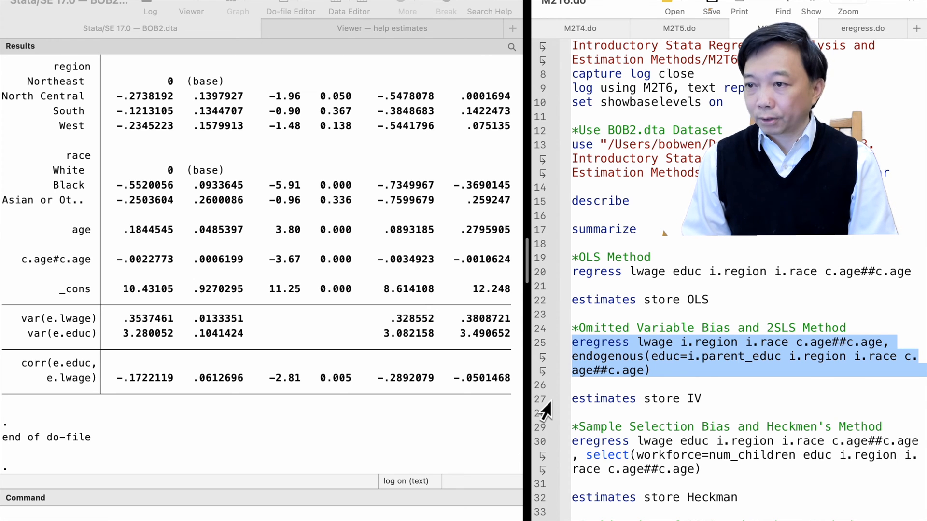
{"action": "scroll", "scroll_direction": "up", "scroll_amount": 3}
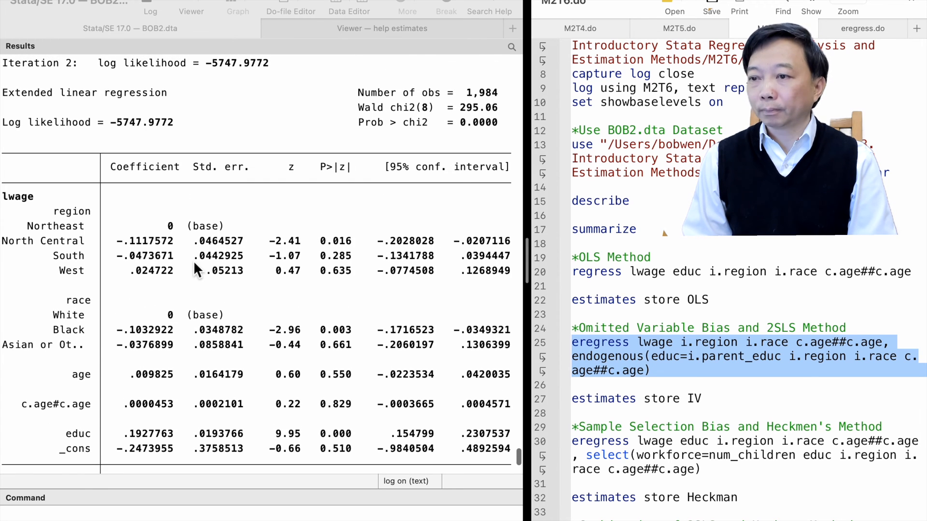
{"action": "scroll", "scroll_direction": "down", "scroll_amount": 3}
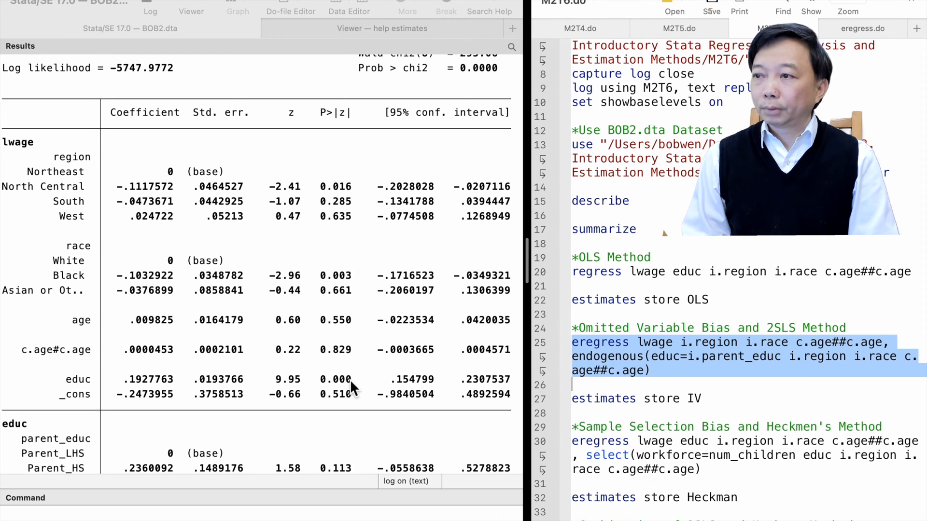
{"action": "scroll", "scroll_direction": "down", "scroll_amount": 3}
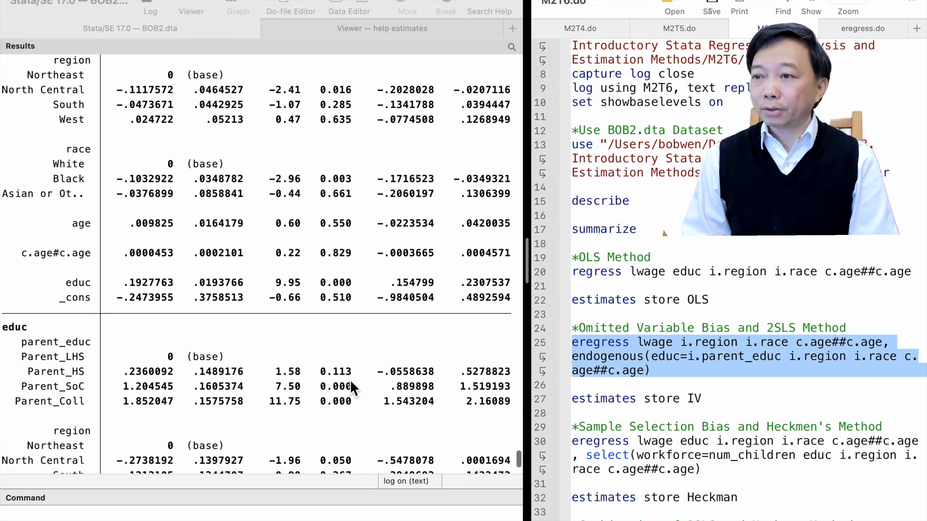
{"action": "scroll", "scroll_direction": "down", "scroll_amount": 3}
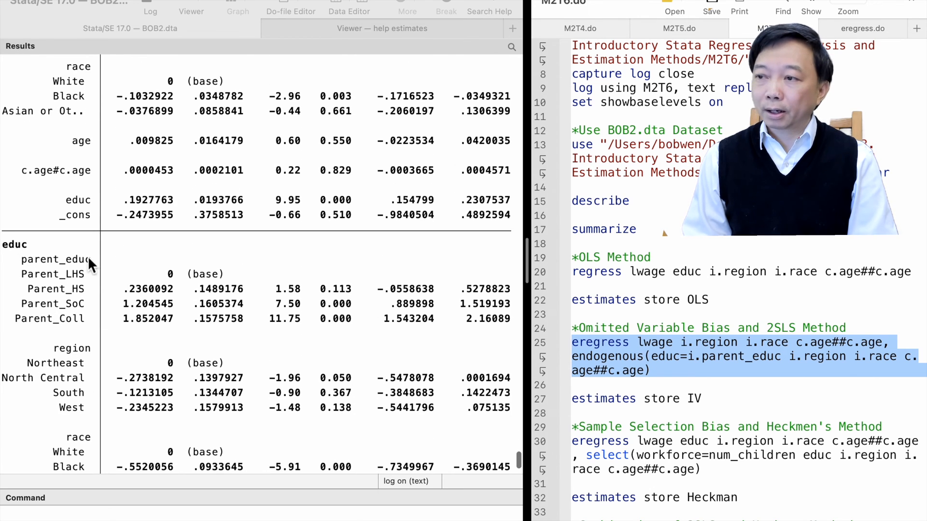
{"action": "mouse_move", "coordinate": [157, 295]}
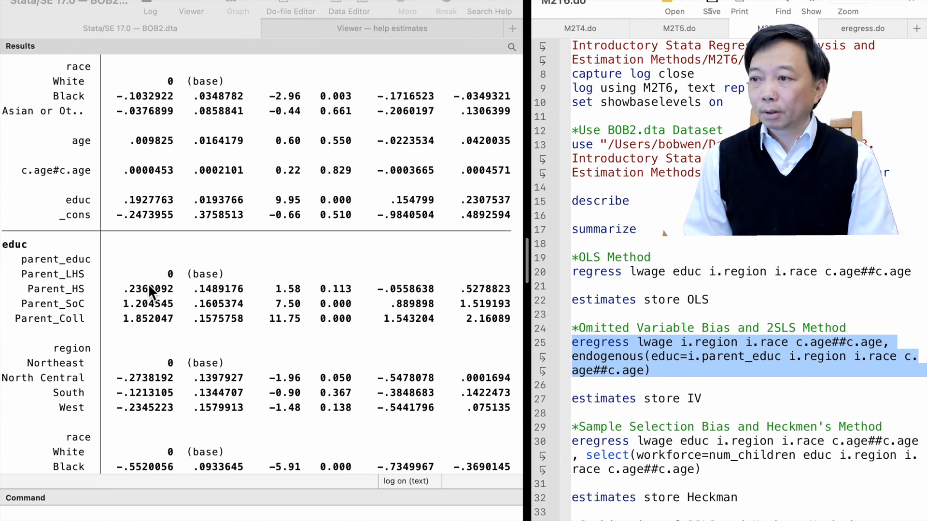
{"action": "mouse_move", "coordinate": [296, 342]}
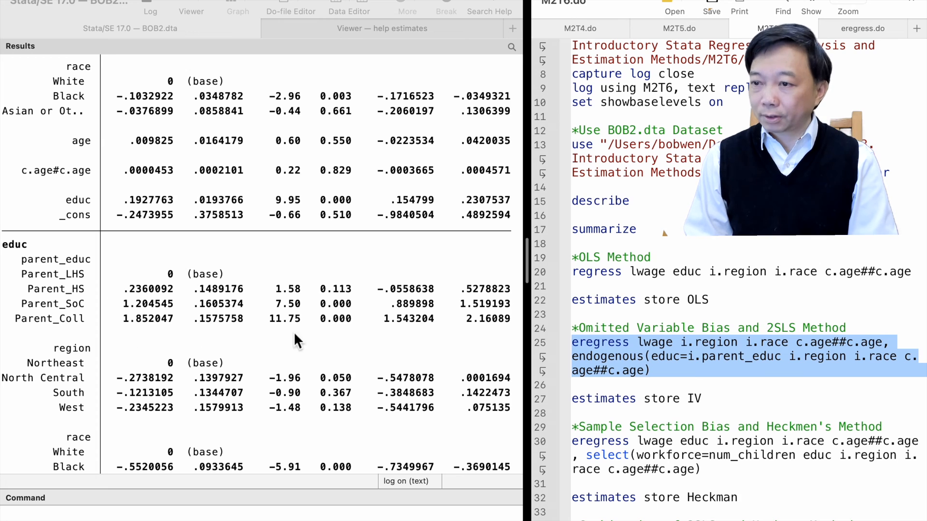
{"action": "mouse_move", "coordinate": [334, 280]}
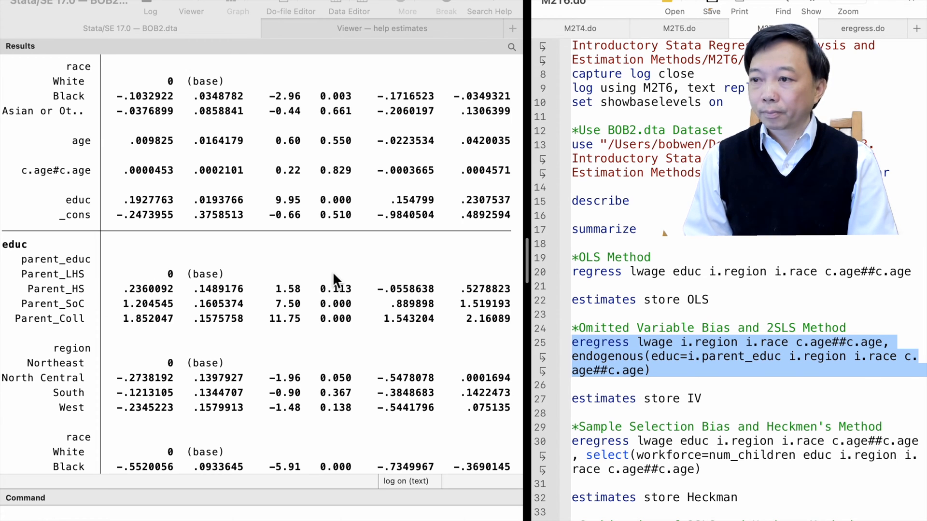
{"action": "mouse_move", "coordinate": [355, 337]}
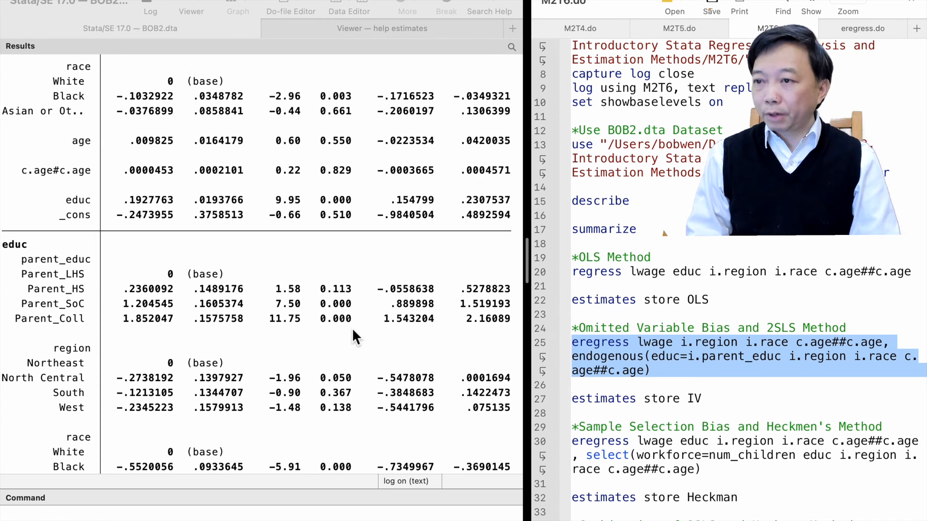
{"action": "scroll", "scroll_direction": "down", "scroll_amount": 3}
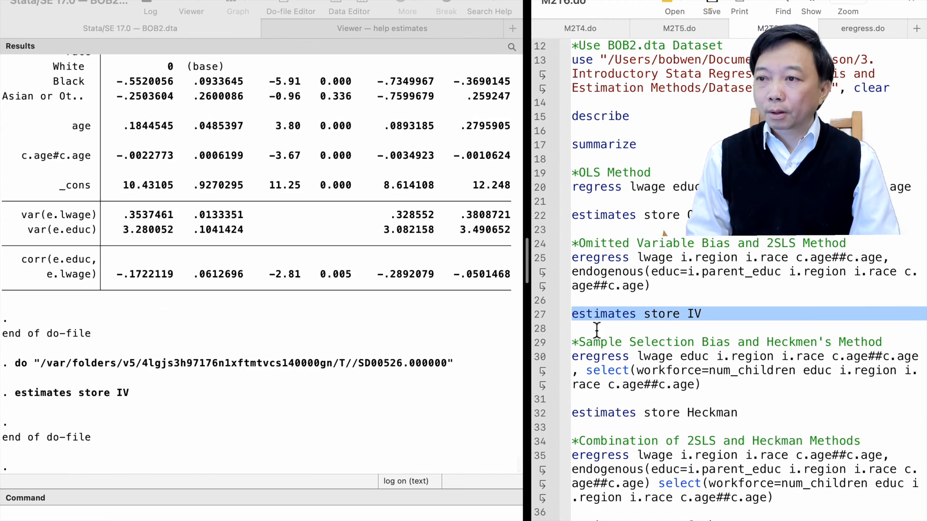
{"action": "scroll", "scroll_direction": "down", "scroll_amount": 3}
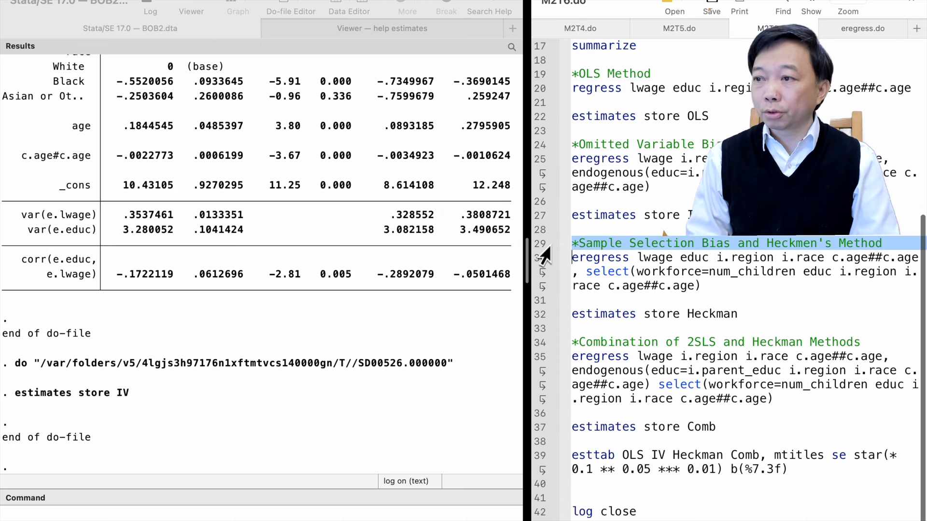
{"action": "mouse_move", "coordinate": [543, 278]}
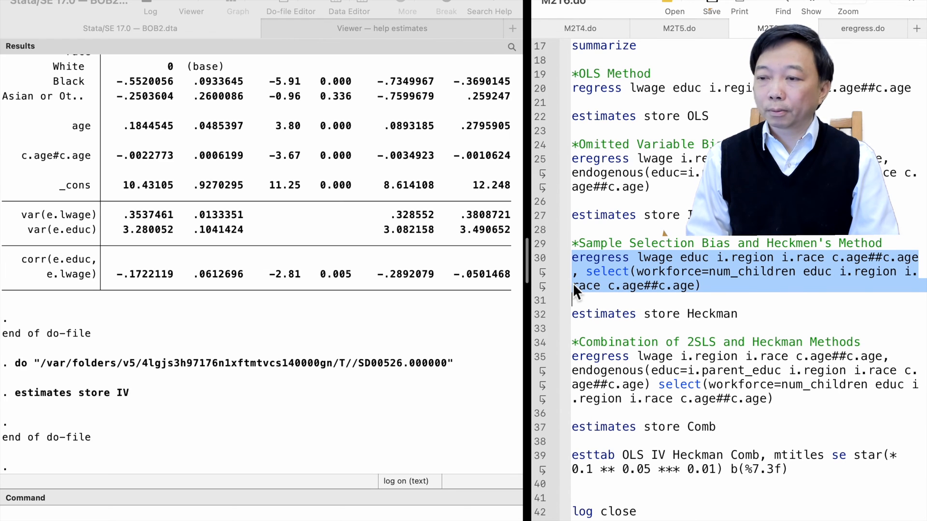
{"action": "mouse_move", "coordinate": [774, 271]}
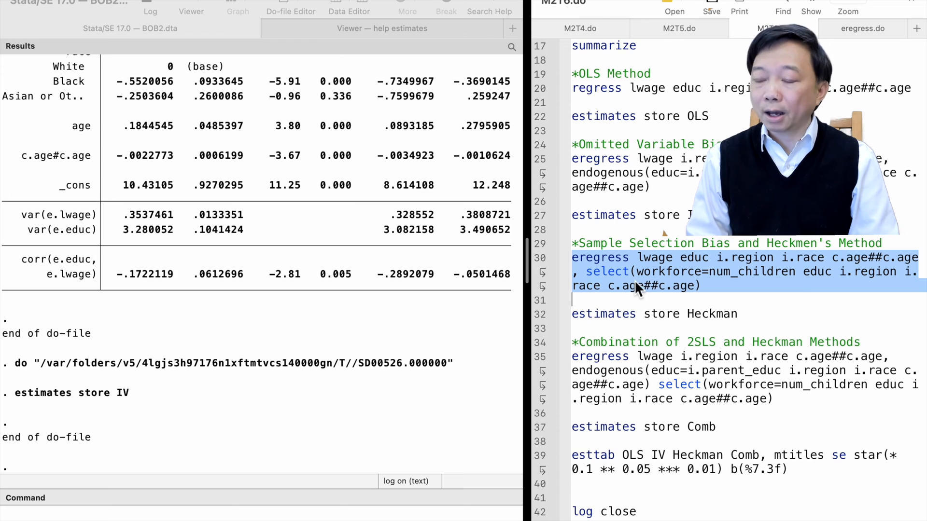
{"action": "mouse_move", "coordinate": [701, 287]}
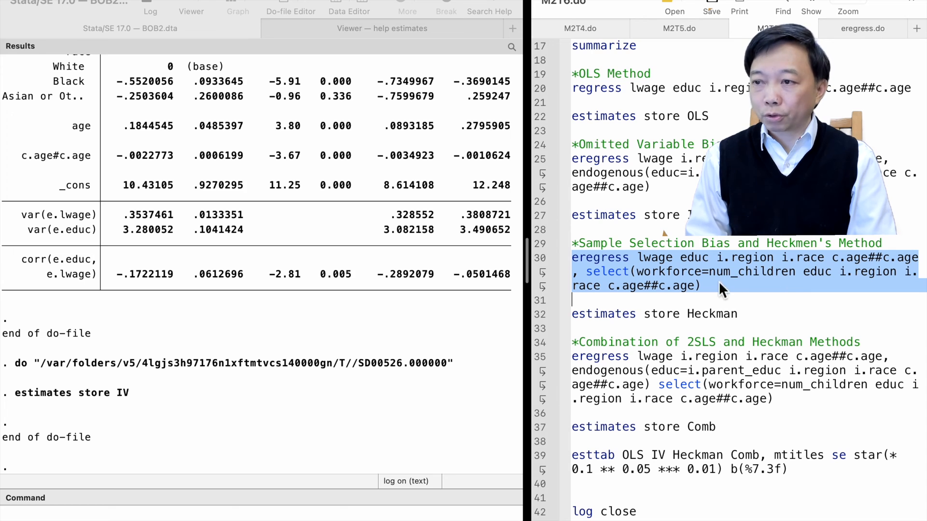
{"action": "mouse_move", "coordinate": [847, 281]}
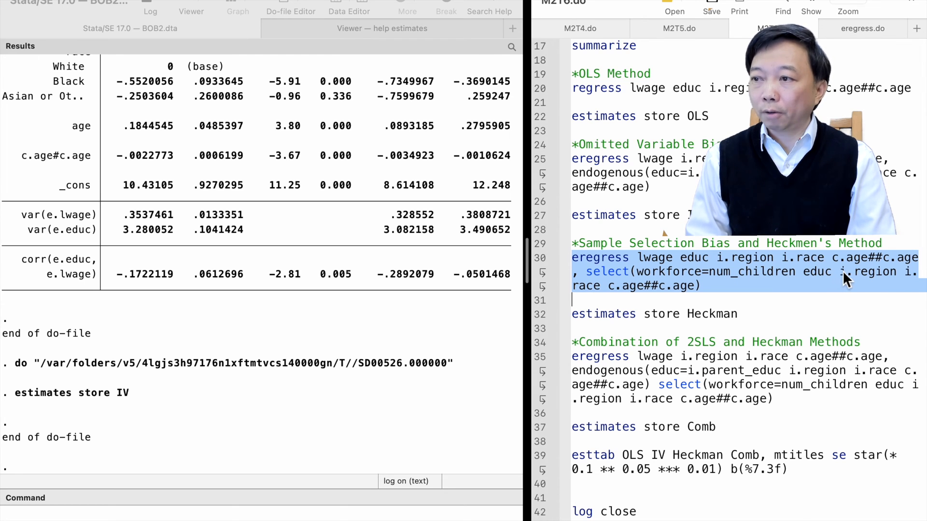
{"action": "mouse_move", "coordinate": [666, 301]}
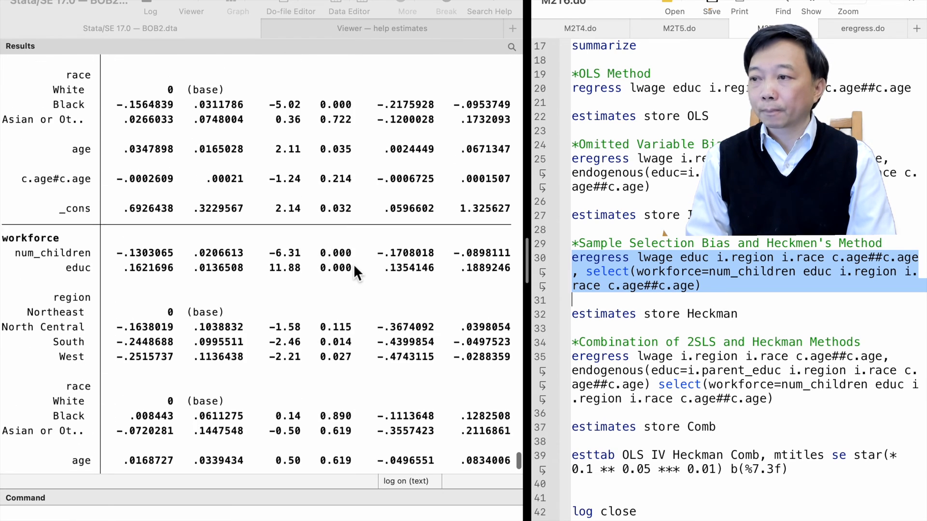
{"action": "scroll", "scroll_direction": "up", "scroll_amount": 3}
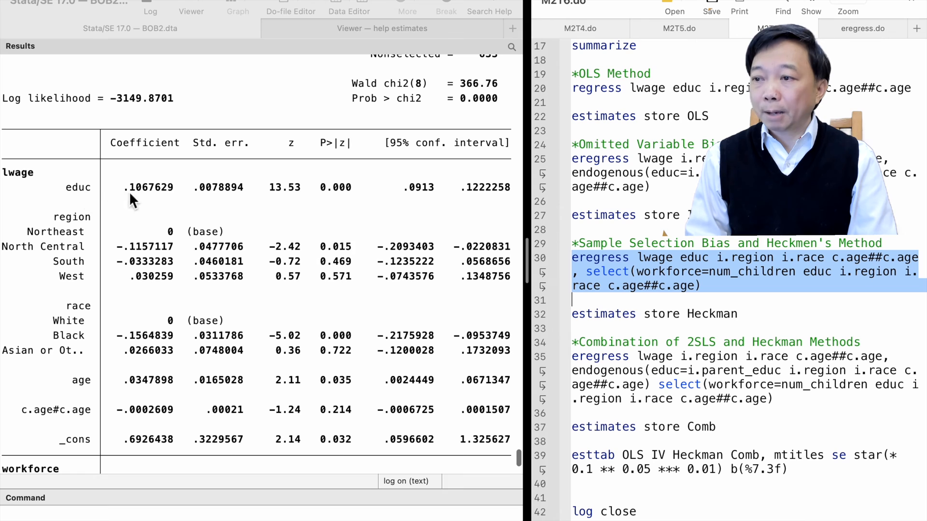
{"action": "mouse_move", "coordinate": [367, 198]}
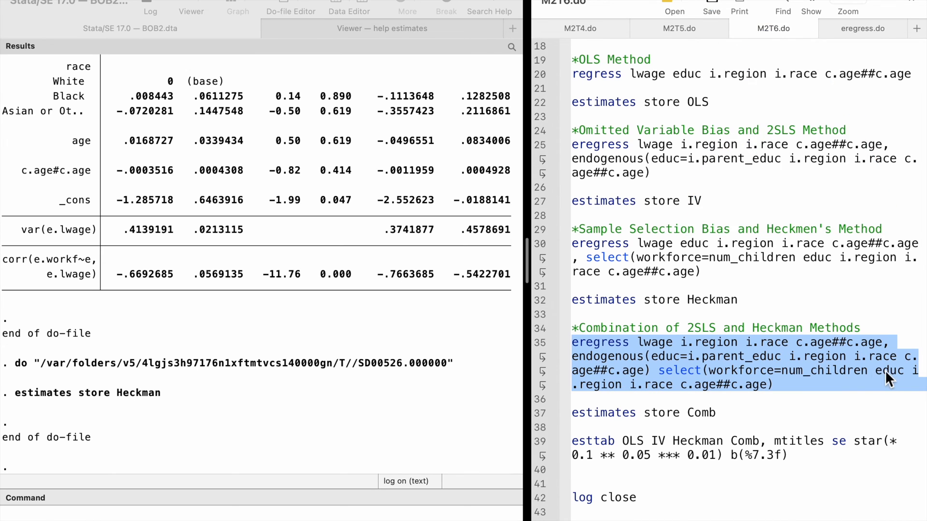
{"action": "mouse_move", "coordinate": [768, 399]}
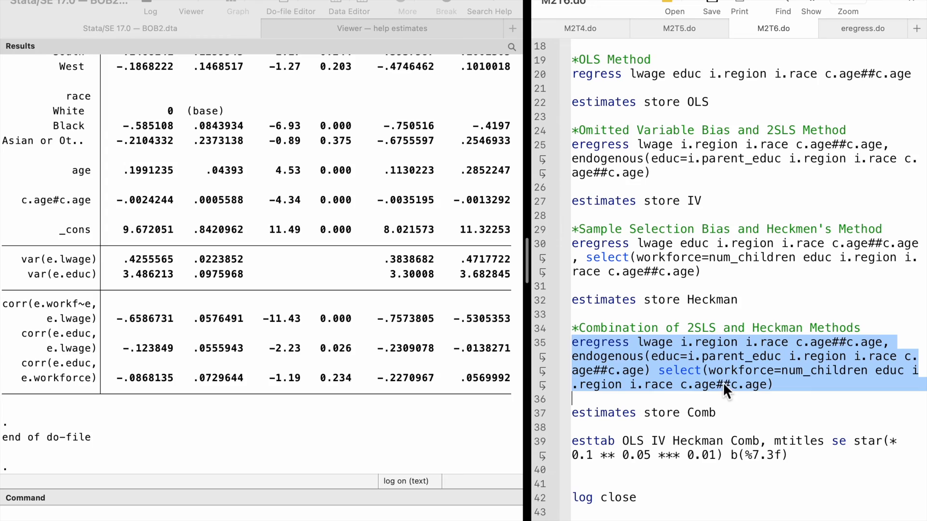
{"action": "scroll", "scroll_direction": "up", "scroll_amount": 3}
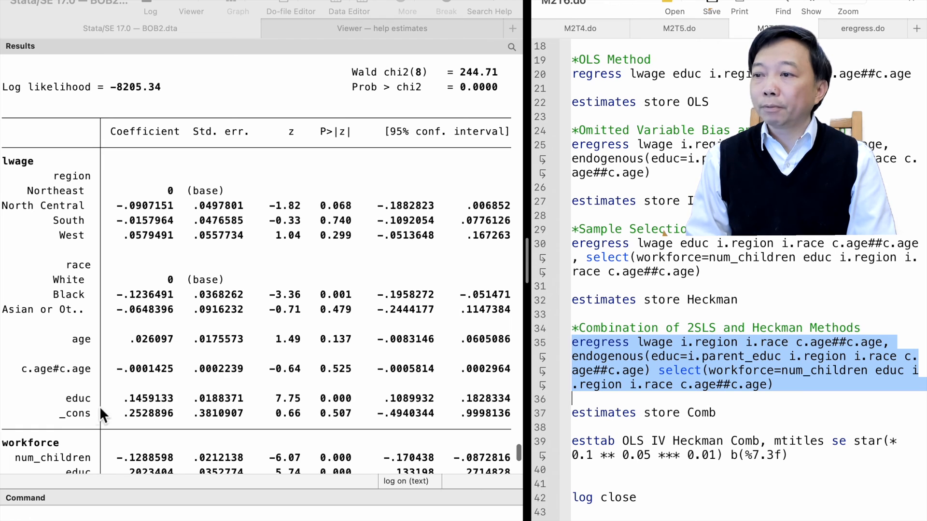
{"action": "mouse_move", "coordinate": [381, 408]}
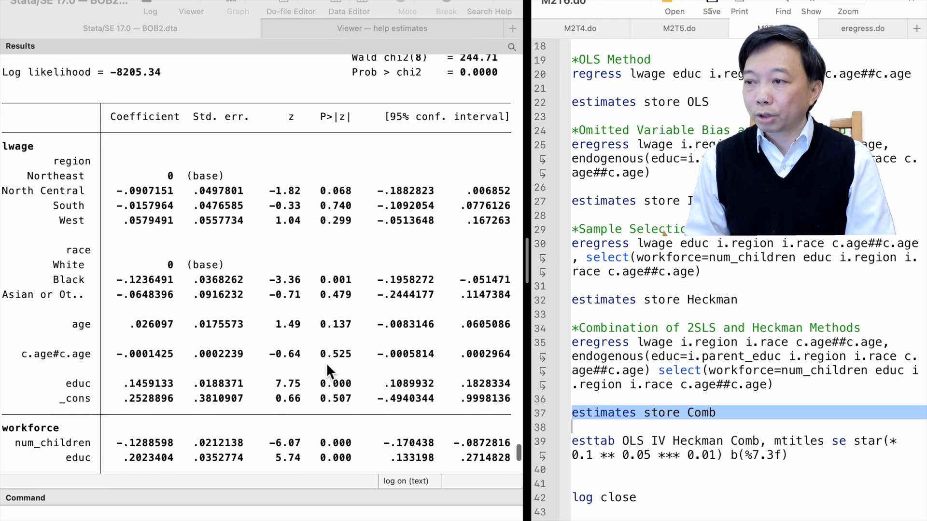
{"action": "scroll", "scroll_direction": "down", "scroll_amount": 3}
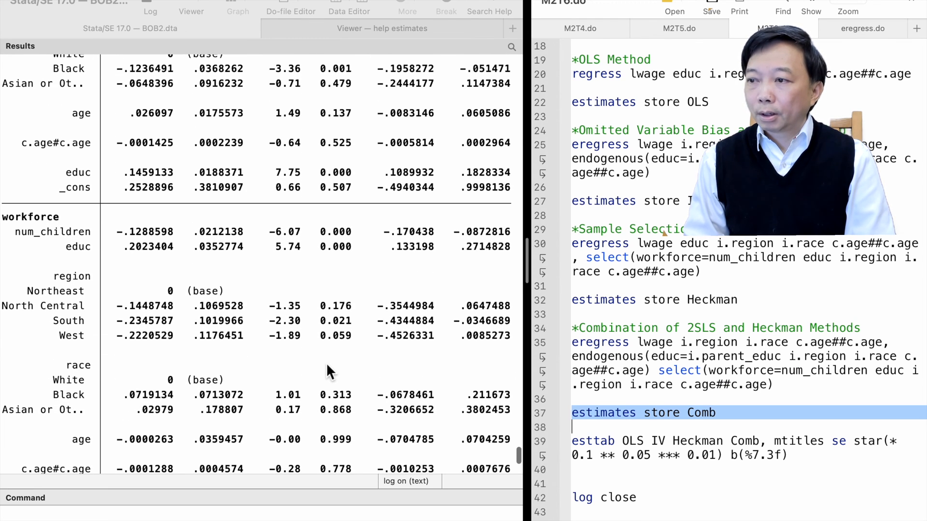
{"action": "scroll", "scroll_direction": "up", "scroll_amount": 3}
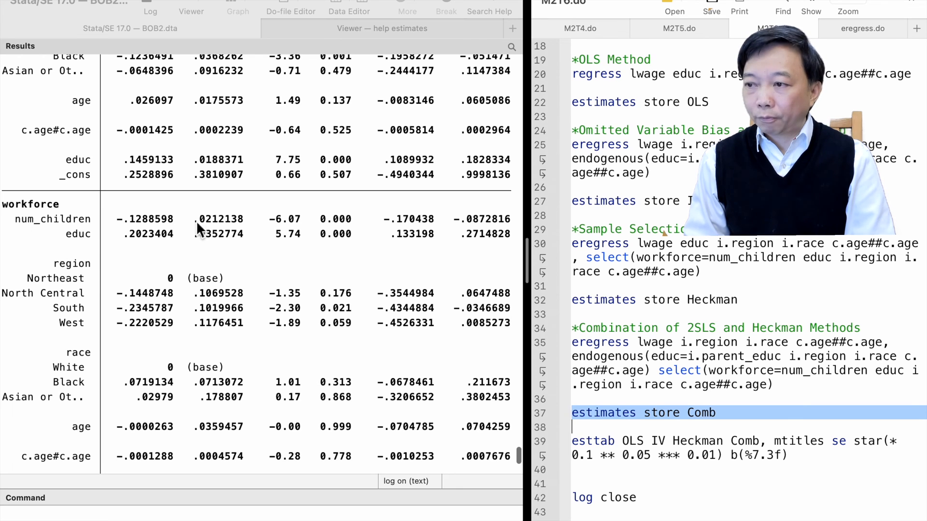
{"action": "mouse_move", "coordinate": [364, 231]}
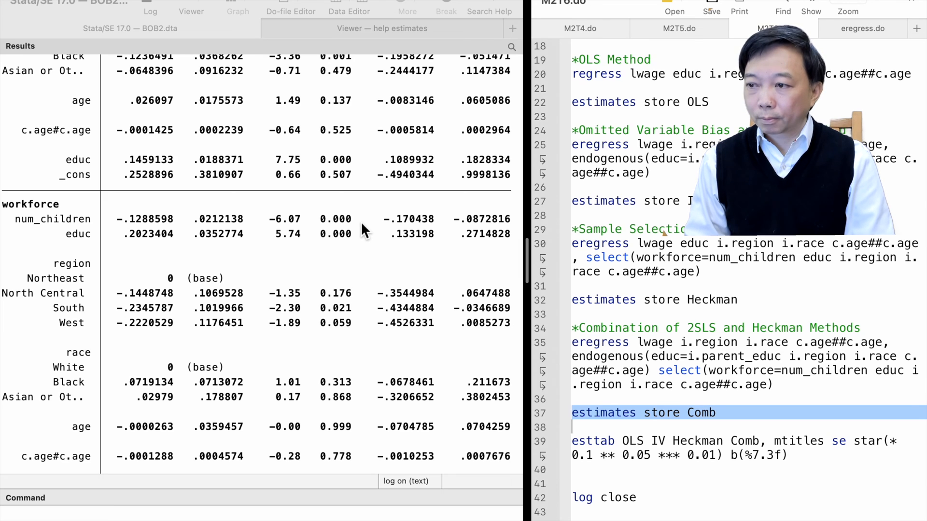
{"action": "scroll", "scroll_direction": "down", "scroll_amount": 3}
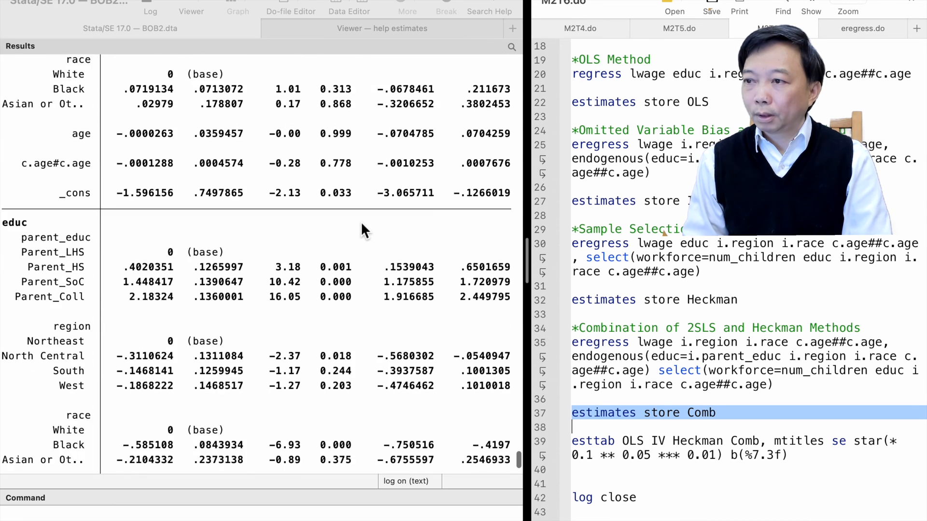
{"action": "scroll", "scroll_direction": "down", "scroll_amount": 3}
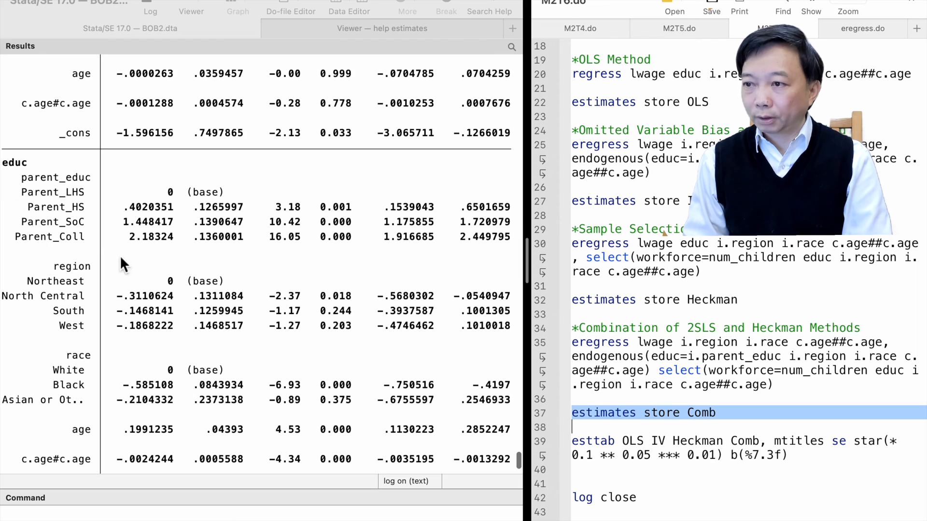
{"action": "mouse_move", "coordinate": [352, 254]}
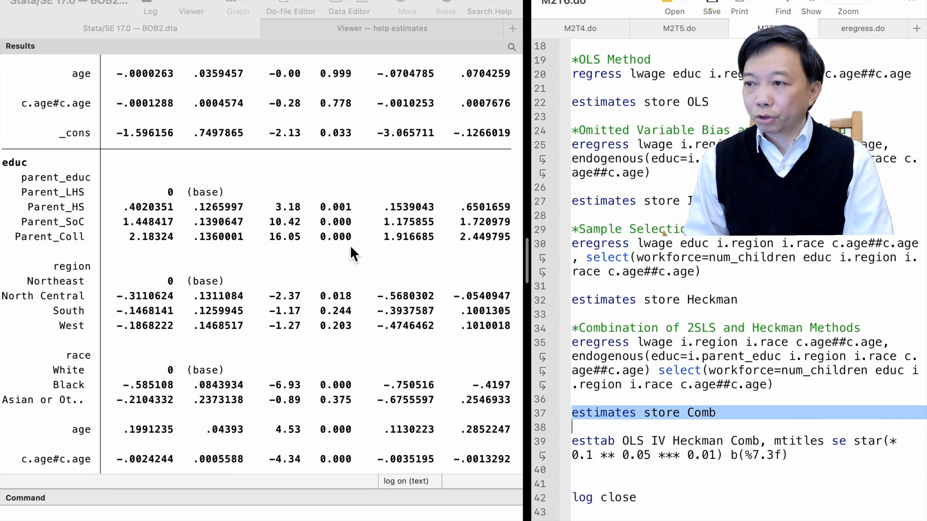
{"action": "scroll", "scroll_direction": "down", "scroll_amount": 3}
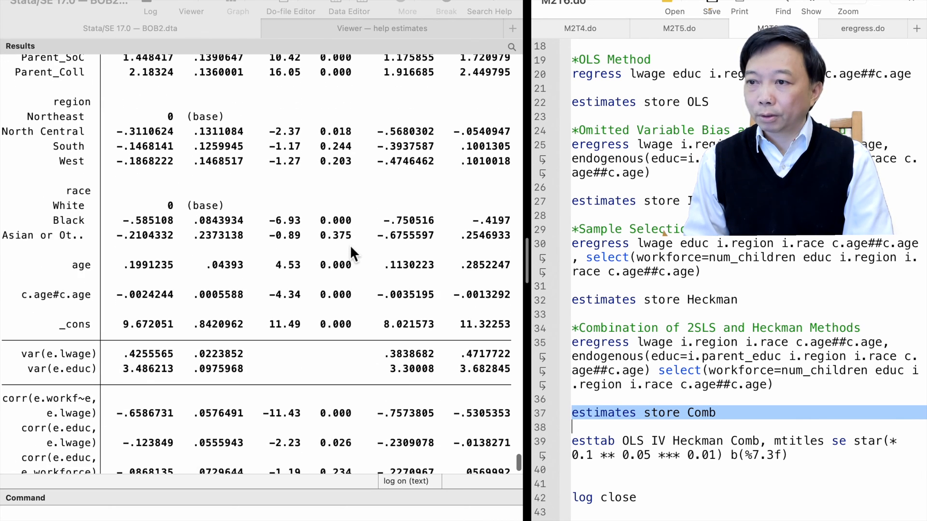
{"action": "scroll", "scroll_direction": "down", "scroll_amount": 3}
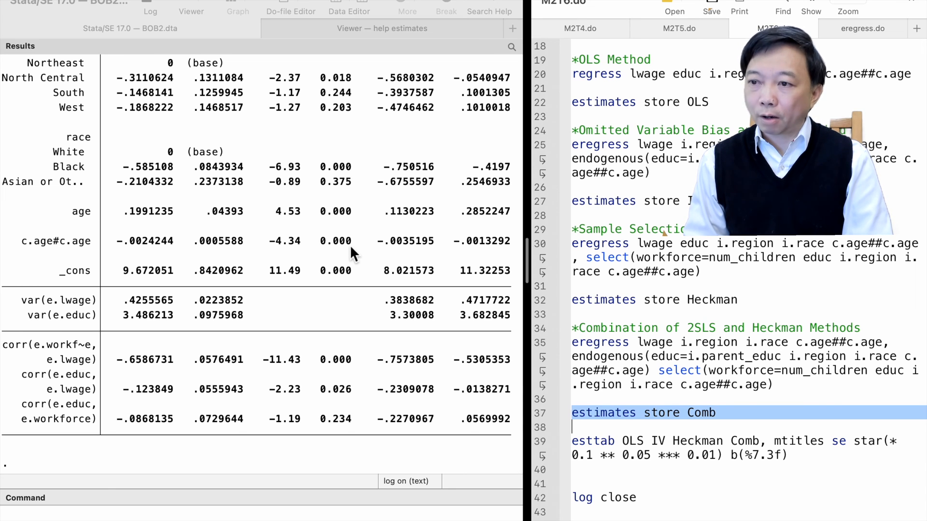
{"action": "mouse_move", "coordinate": [57, 364]}
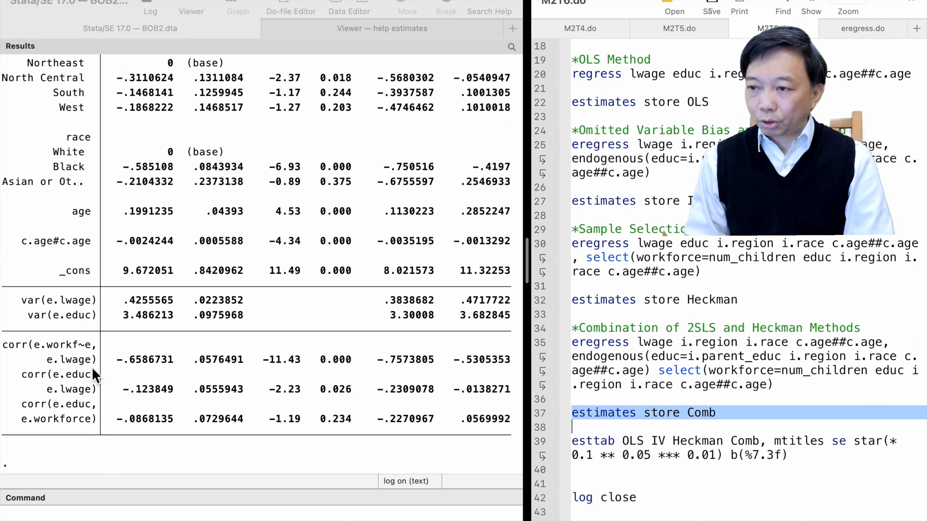
{"action": "mouse_move", "coordinate": [78, 389]}
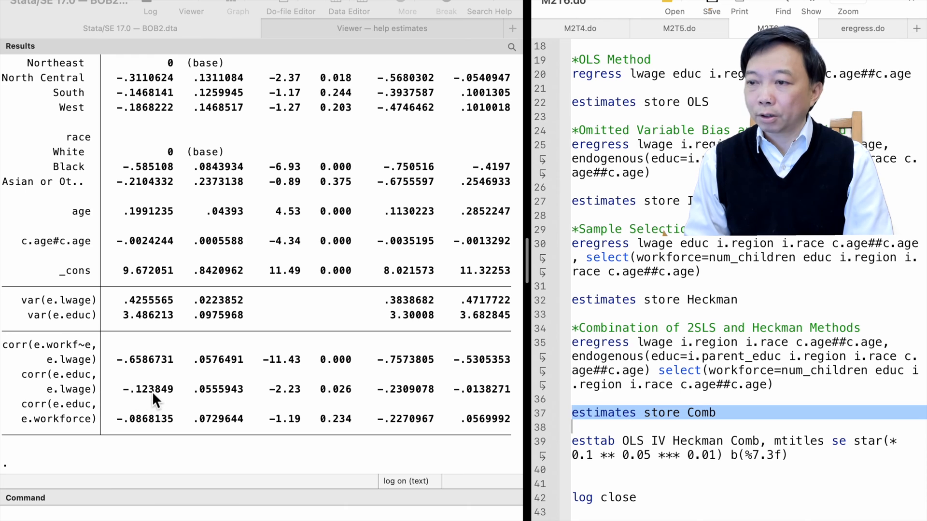
{"action": "mouse_move", "coordinate": [187, 396]}
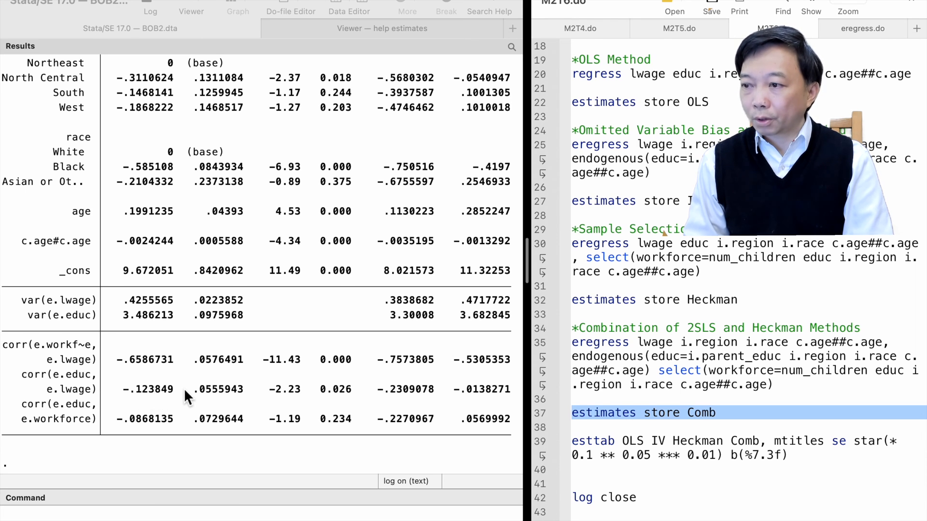